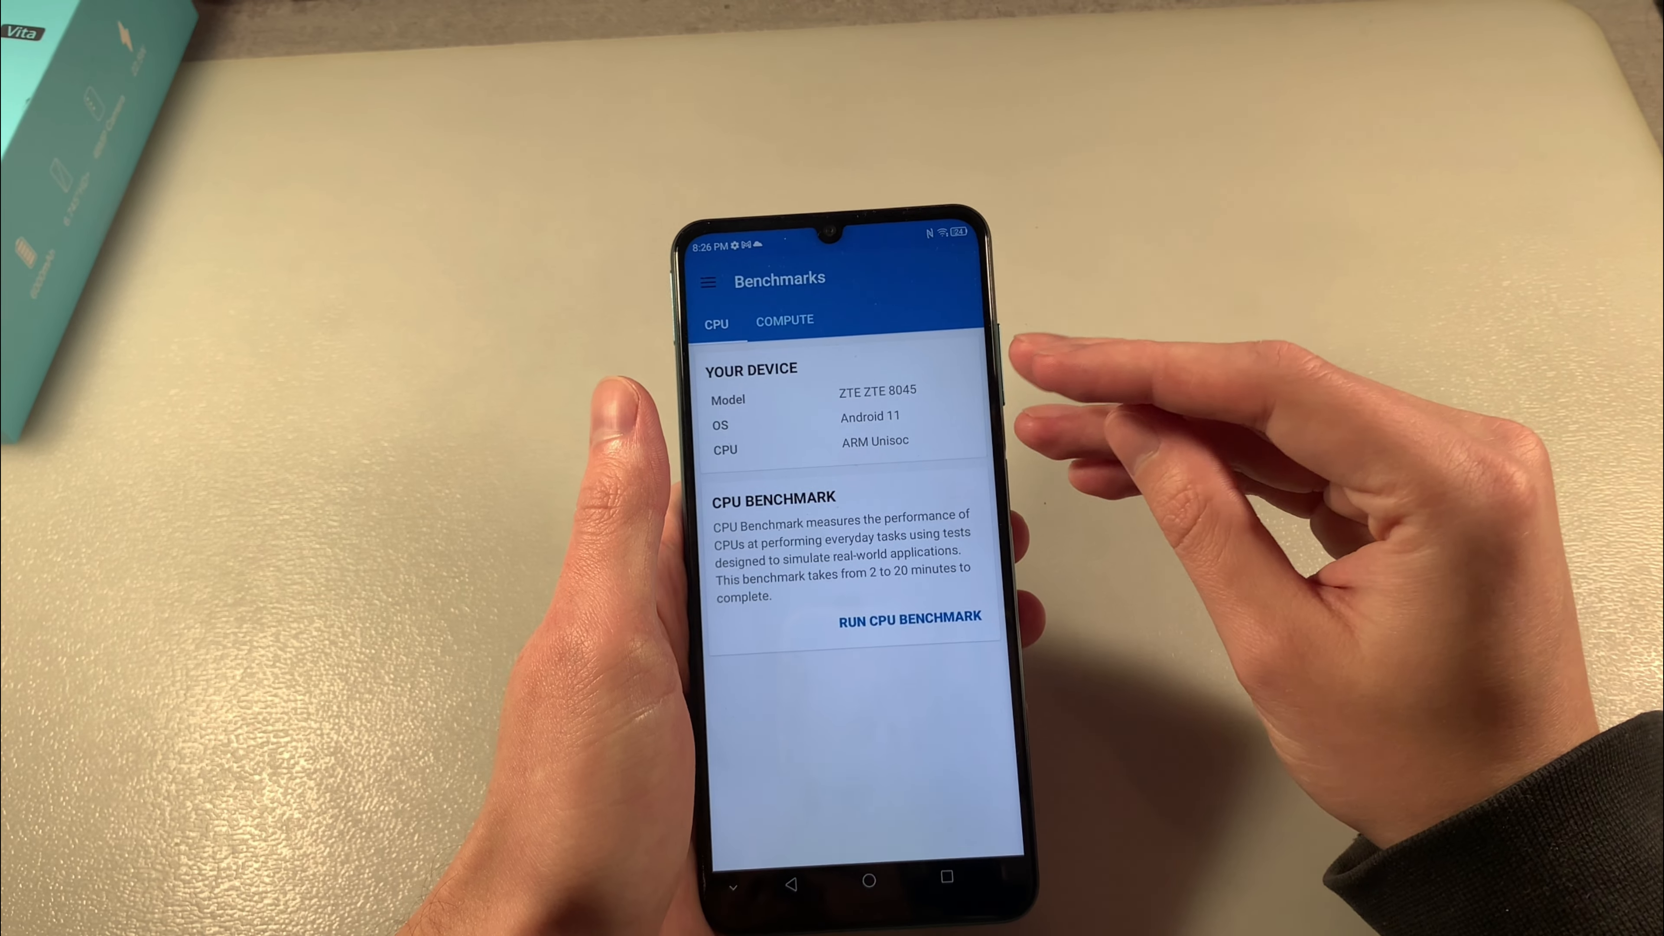
Pedal CJ's BMX forward down the street and turn onto the wider road.
click(784, 320)
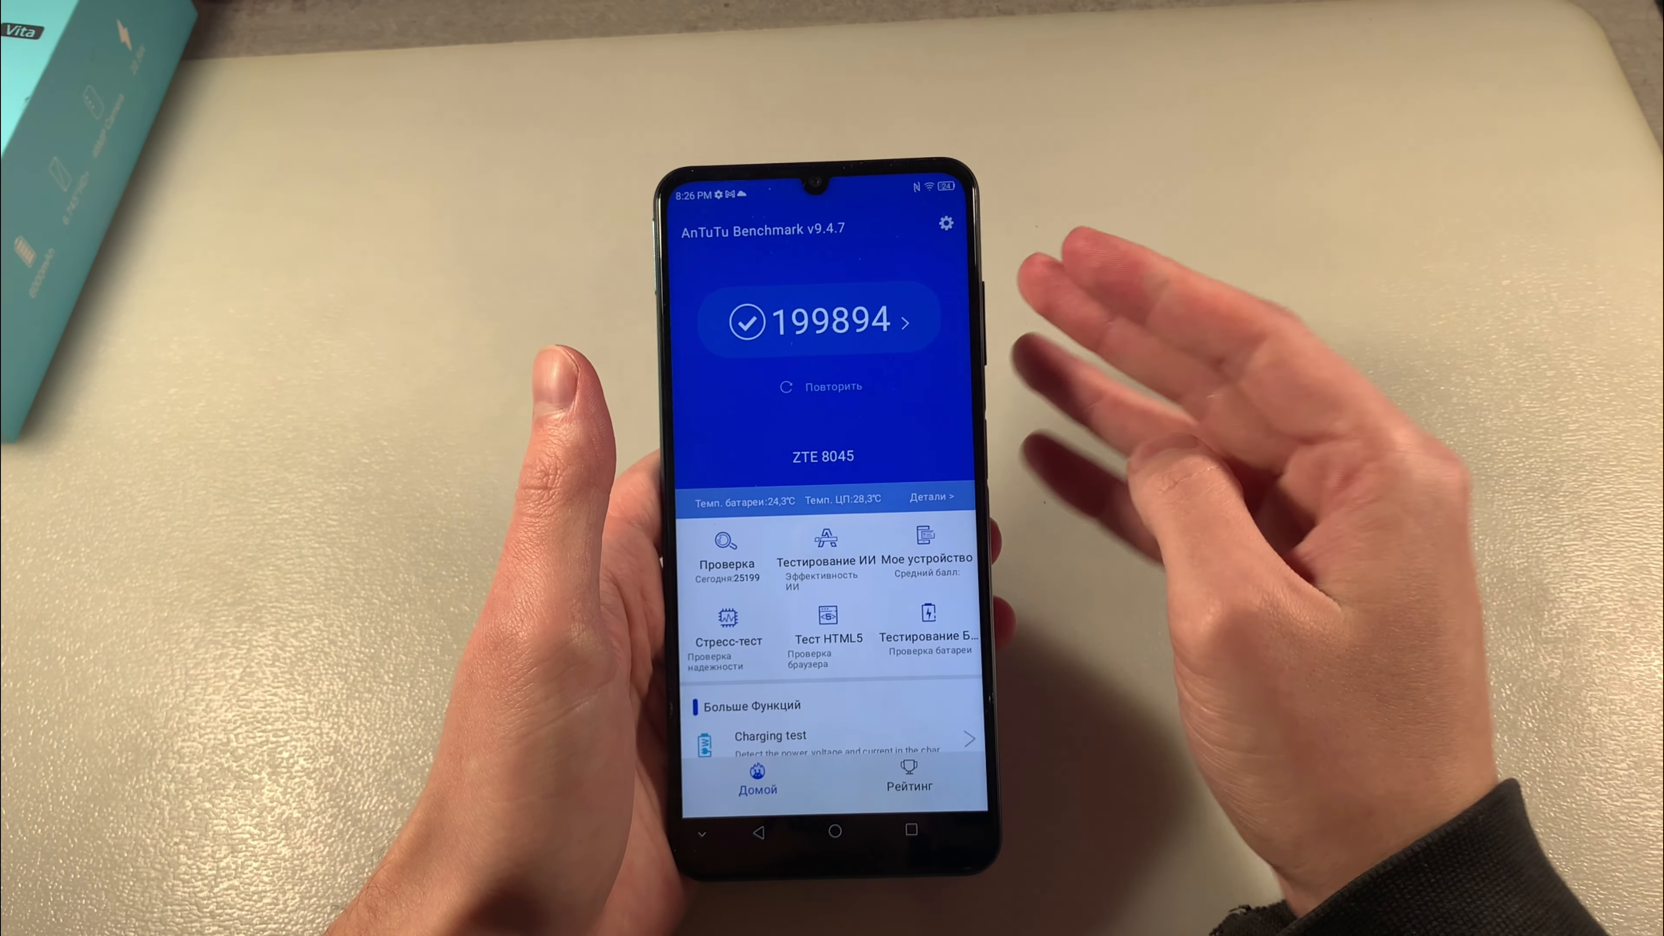
click(832, 834)
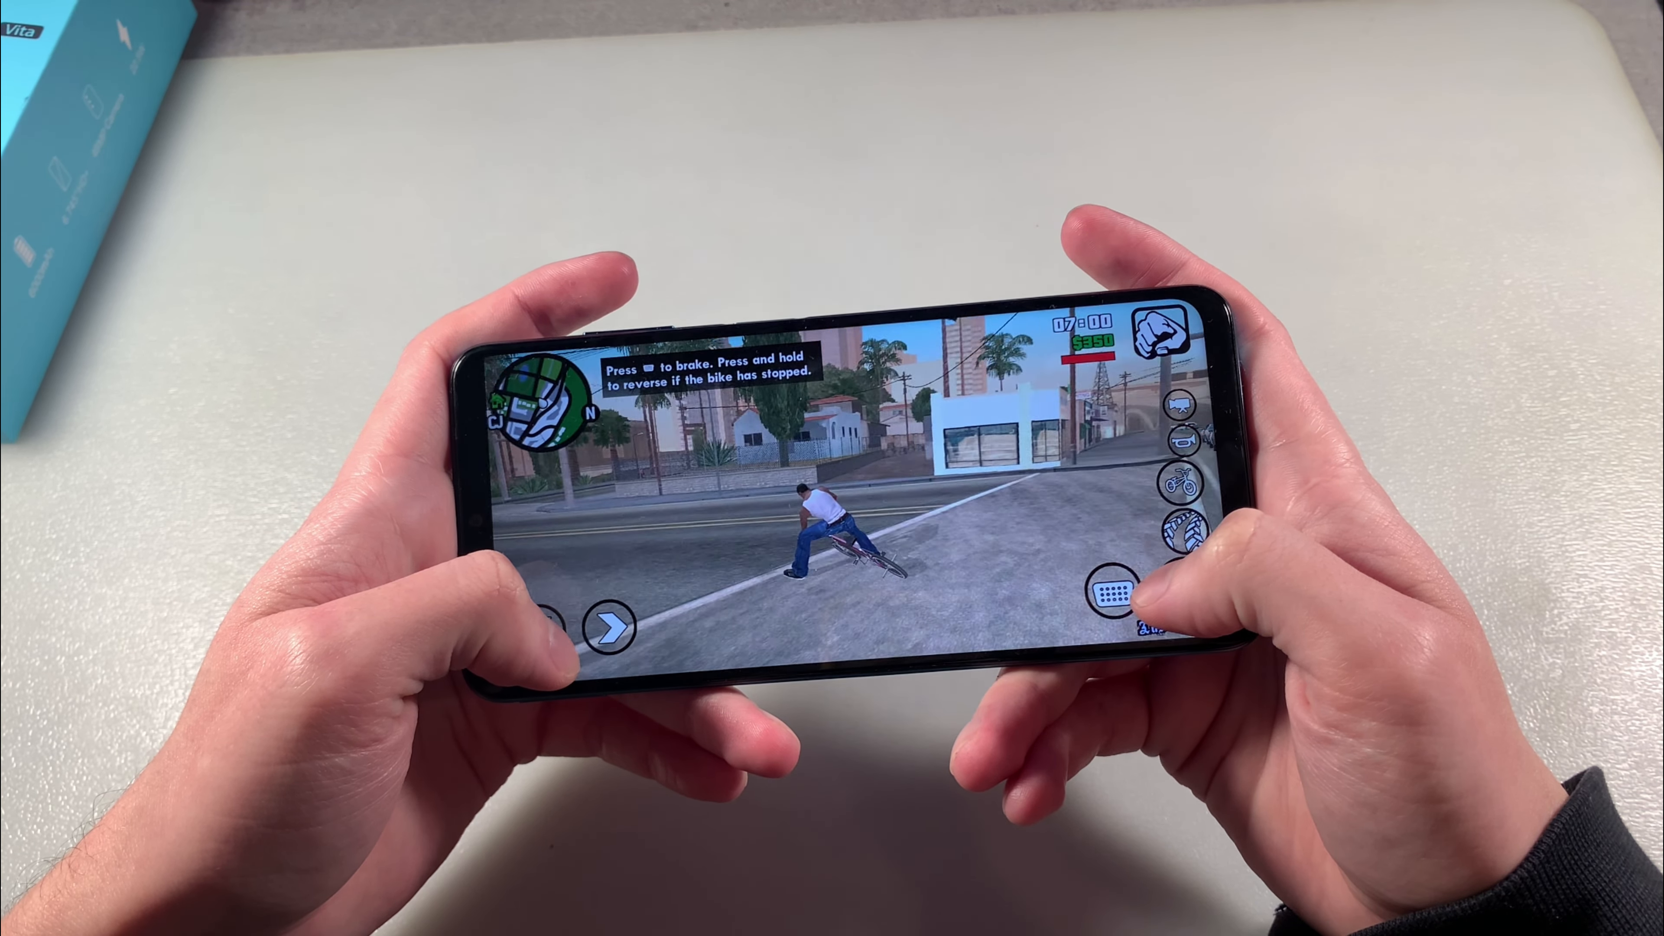
click(611, 626)
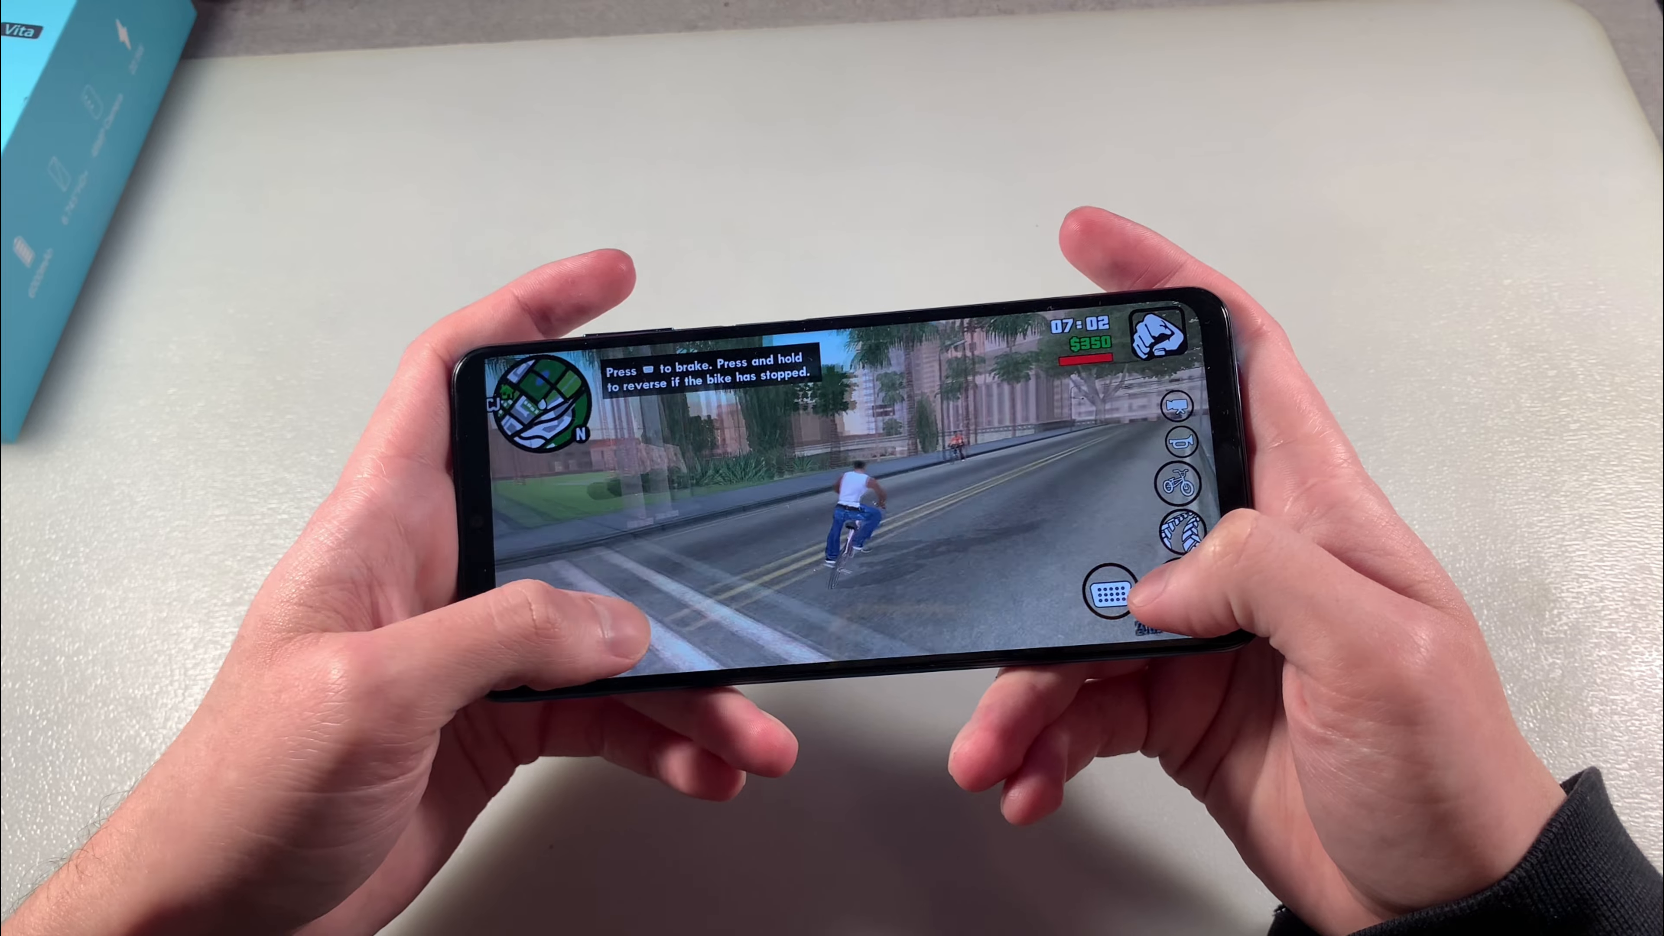